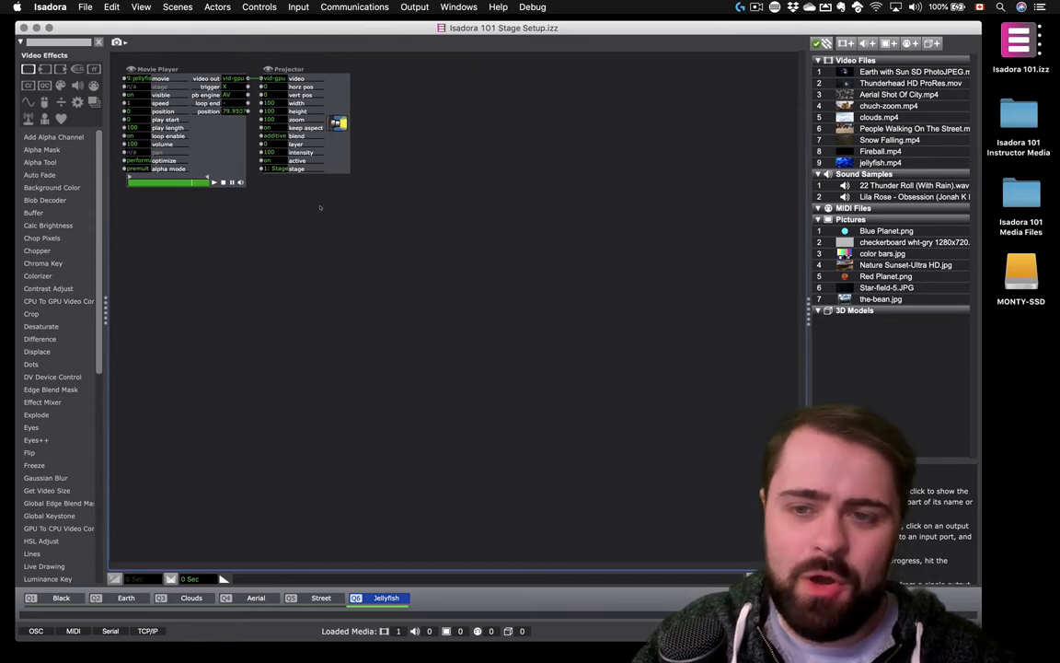
Bring up Stage Setup from the Output menu, showing Fish Tank on Display 2 at 1280 x 800.
{"action": "left_click", "coordinate": [414, 8]}
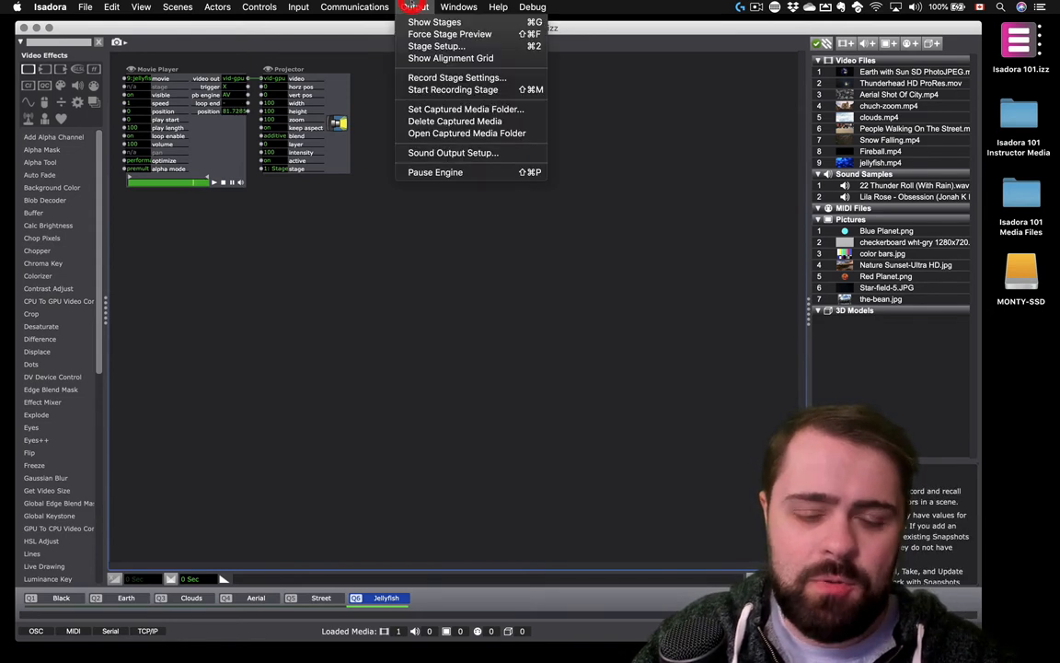
{"action": "left_click", "coordinate": [436, 46]}
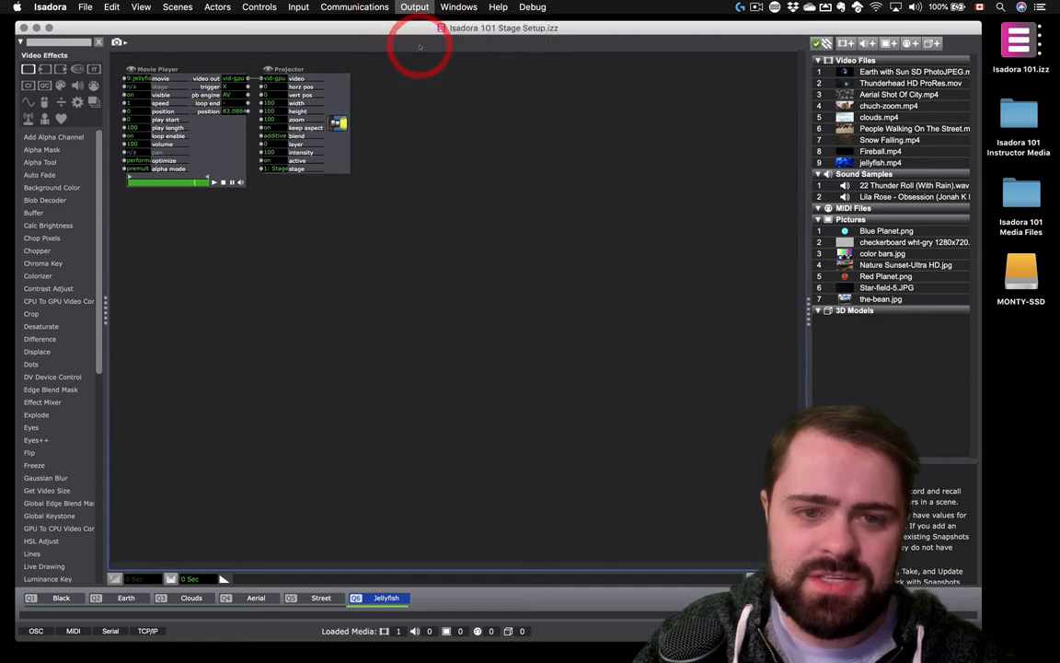
{"action": "left_click", "coordinate": [414, 7]}
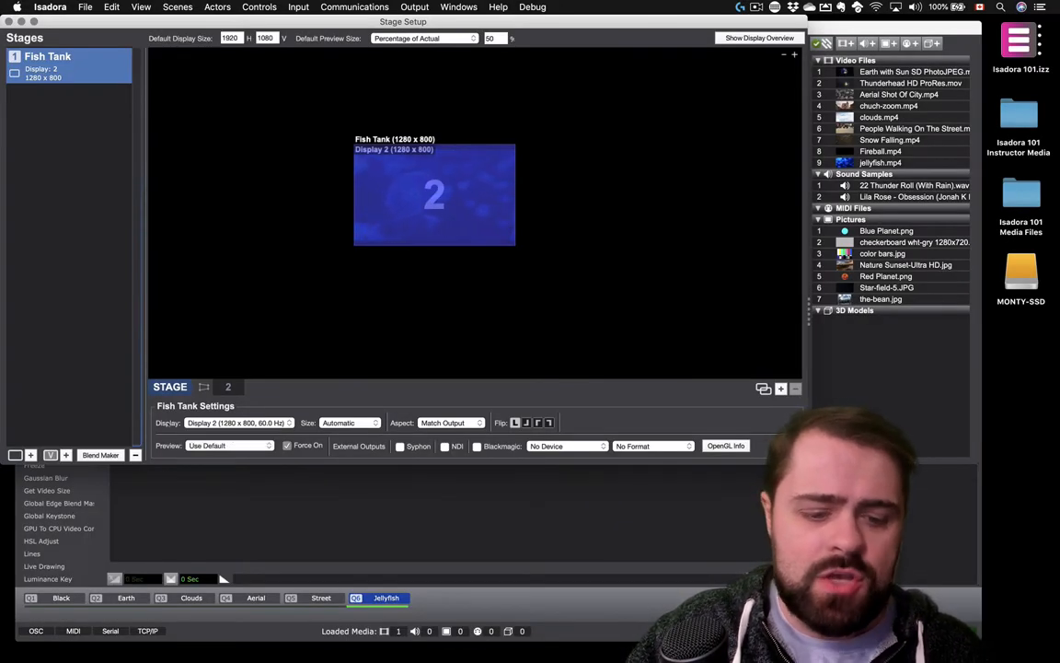
{"action": "left_click", "coordinate": [238, 422]}
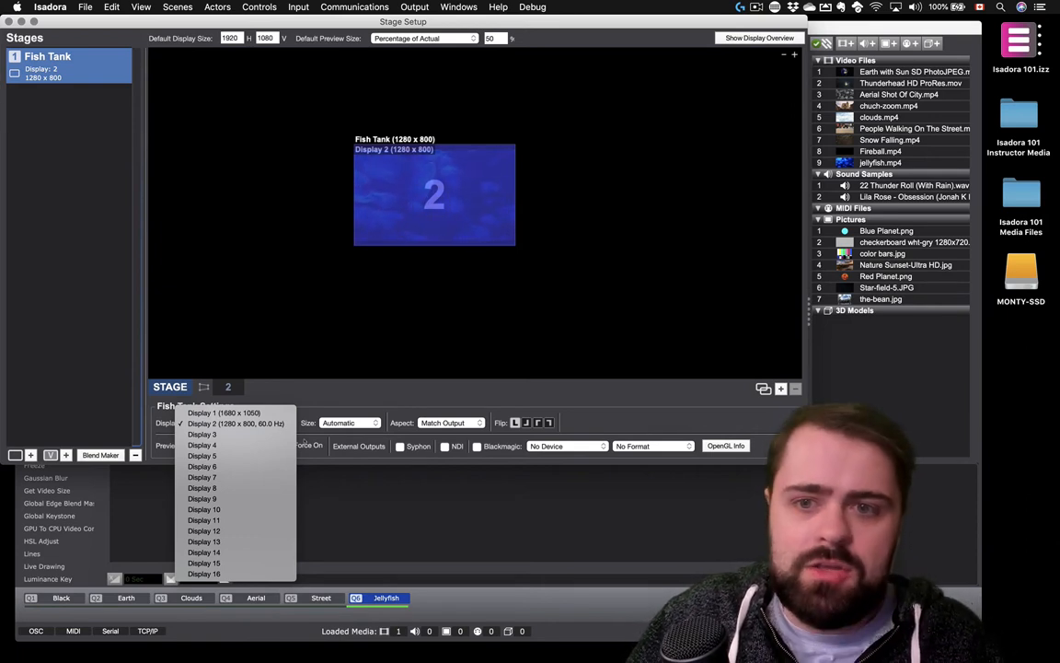
{"action": "left_click", "coordinate": [236, 422]}
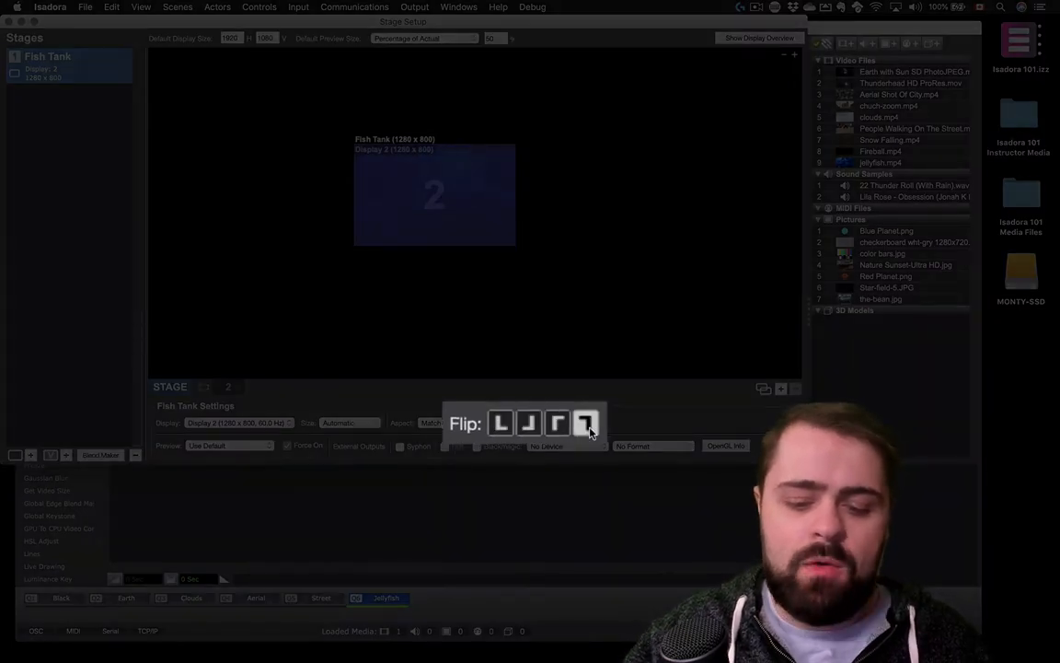
{"action": "left_click", "coordinate": [585, 421]}
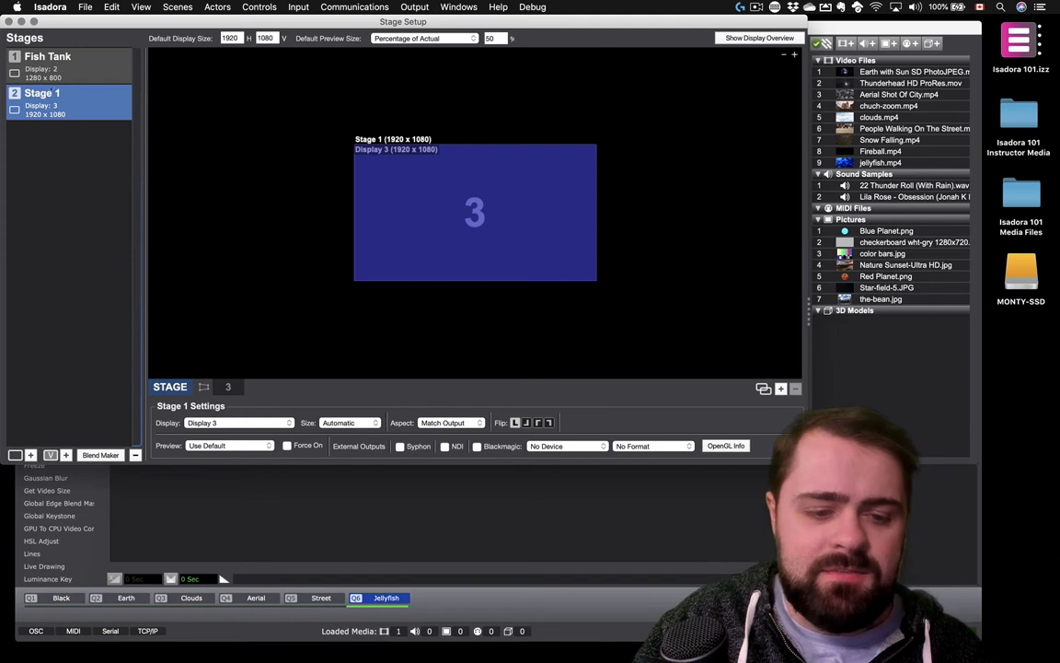
Rename the new Display 3 stage by typing 'Fish Tank', giving Fish Tank 2.
{"action": "double_click", "coordinate": [40, 92]}
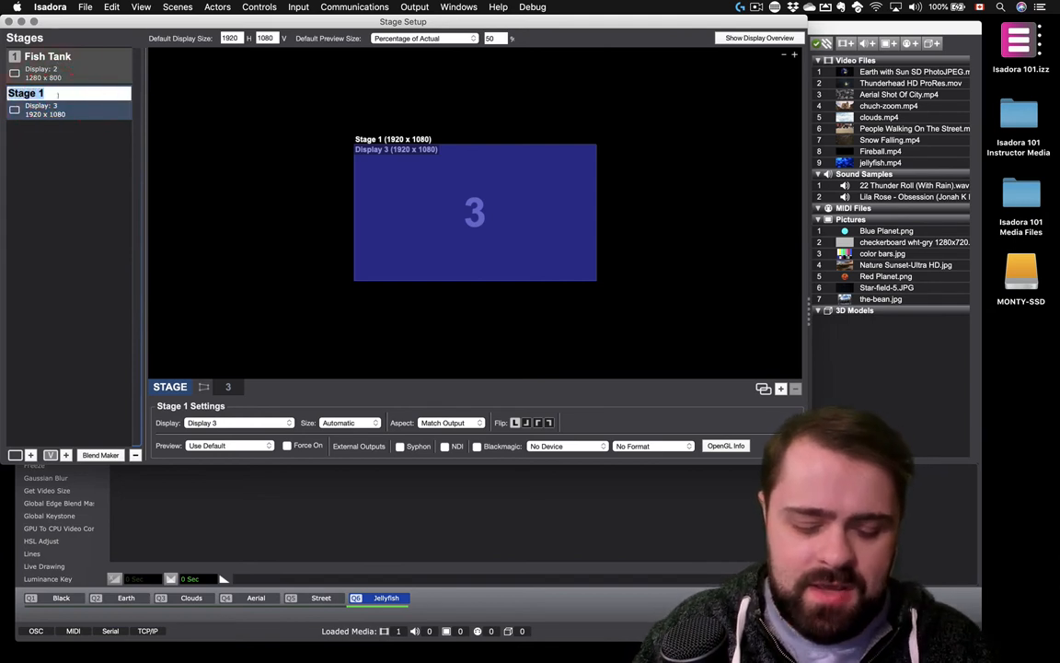
{"action": "type", "text": "Fin"}
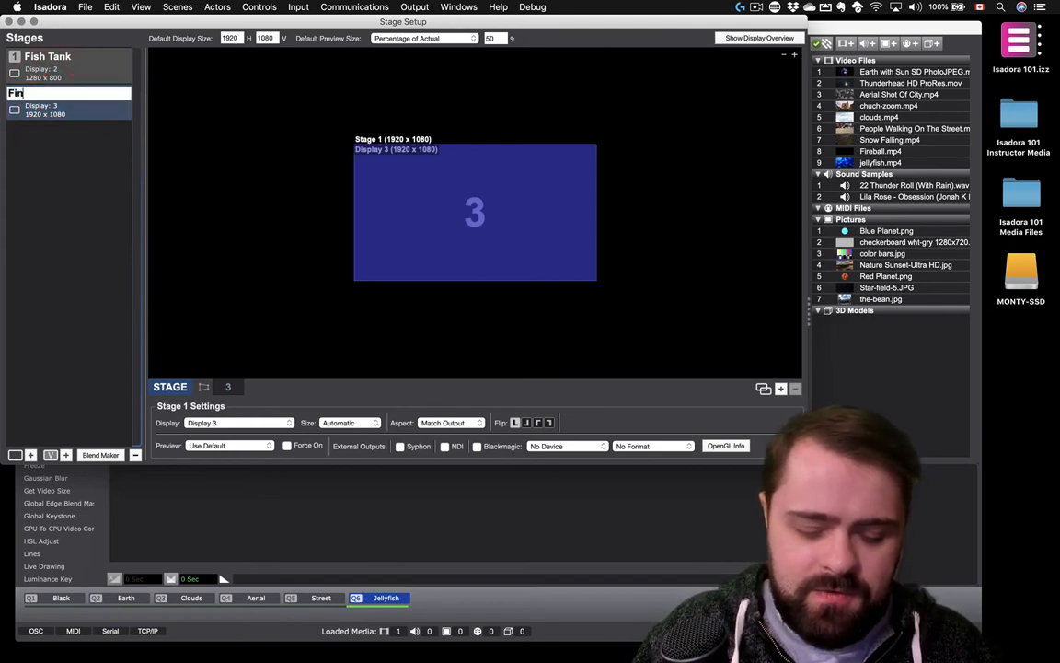
{"action": "type", "text": "Fish Tank"}
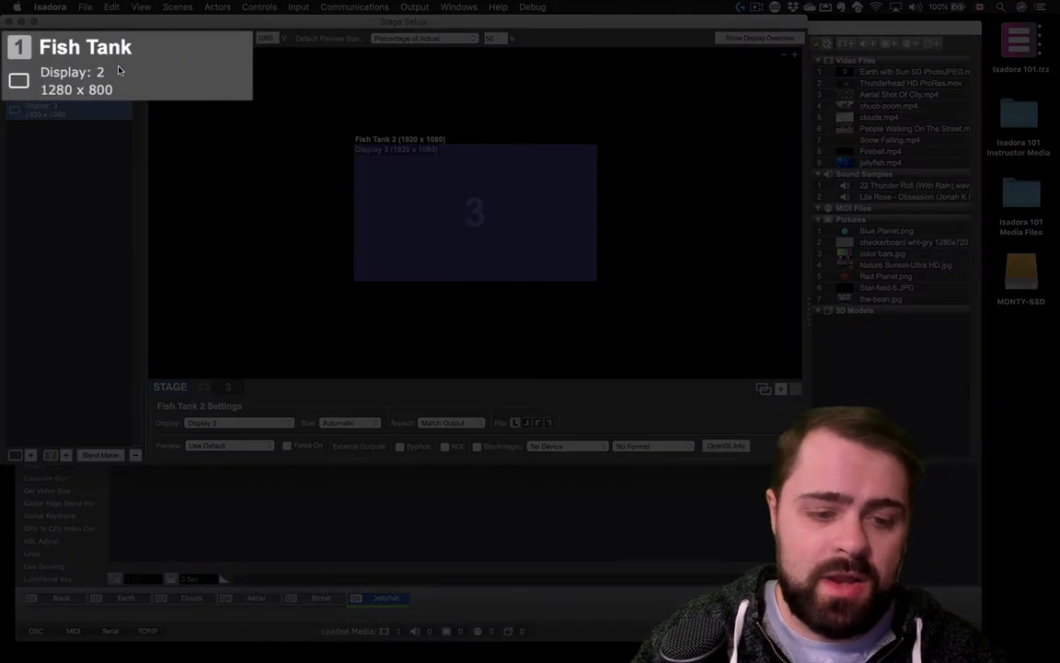
Reassign Fish Tank 2 from Display 3 to Display 2, then pick another display for it.
{"action": "left_click", "coordinate": [88, 85]}
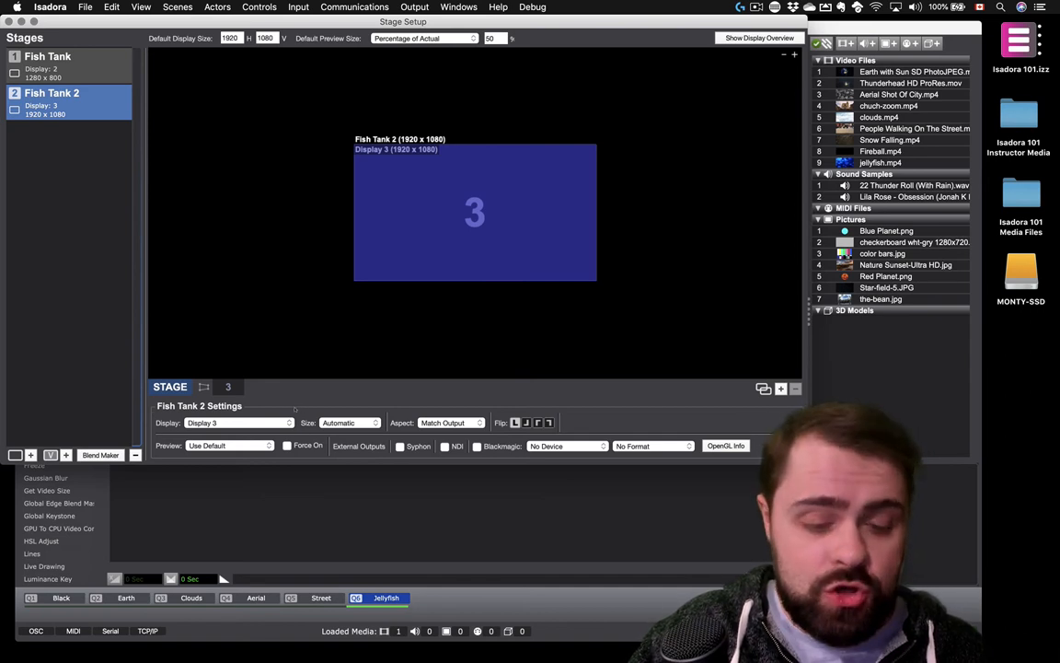
{"action": "left_click", "coordinate": [238, 422]}
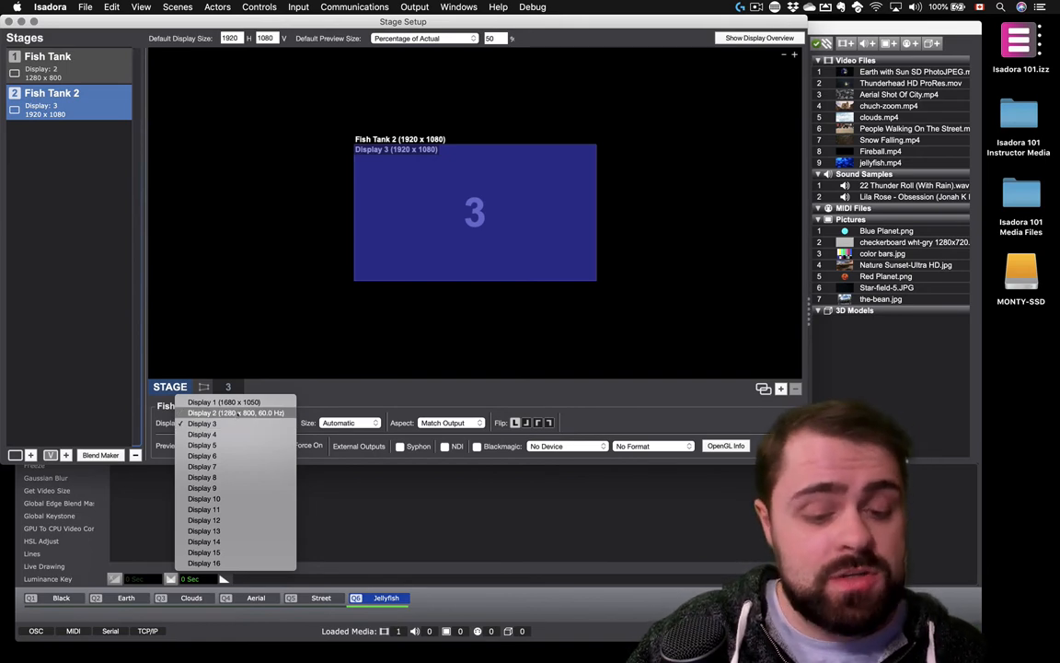
{"action": "left_click", "coordinate": [236, 412]}
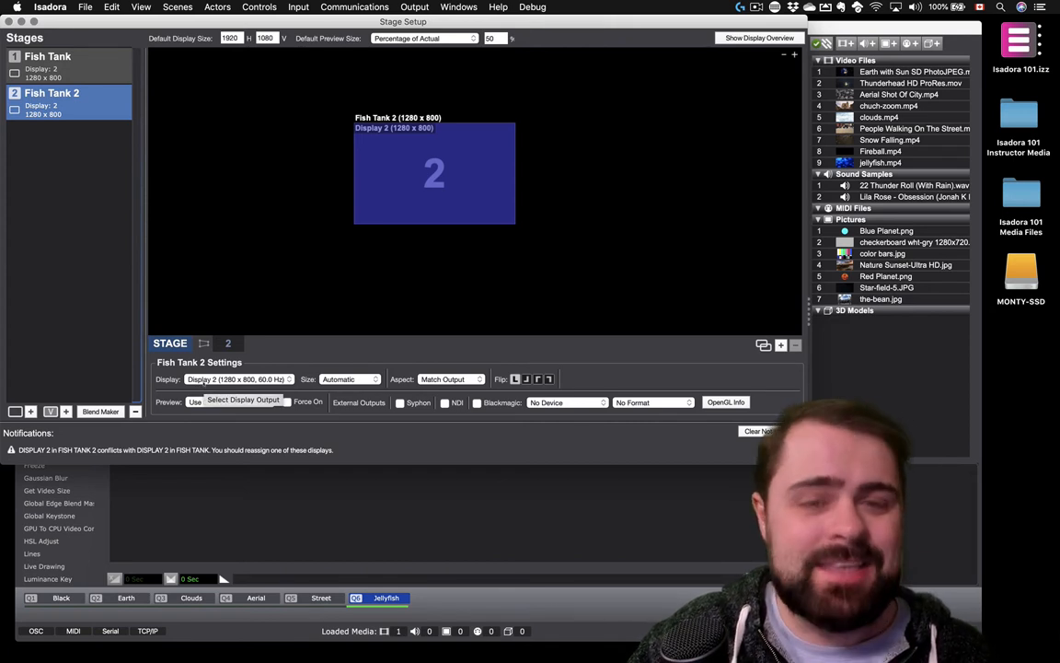
{"action": "left_click", "coordinate": [236, 380]}
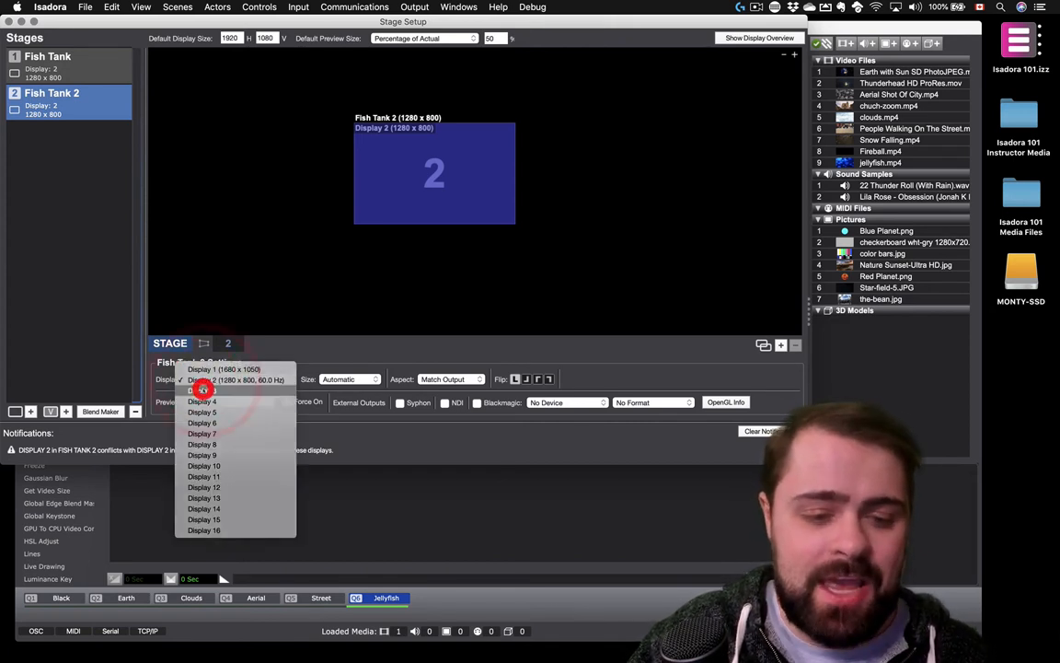
{"action": "left_click", "coordinate": [202, 401]}
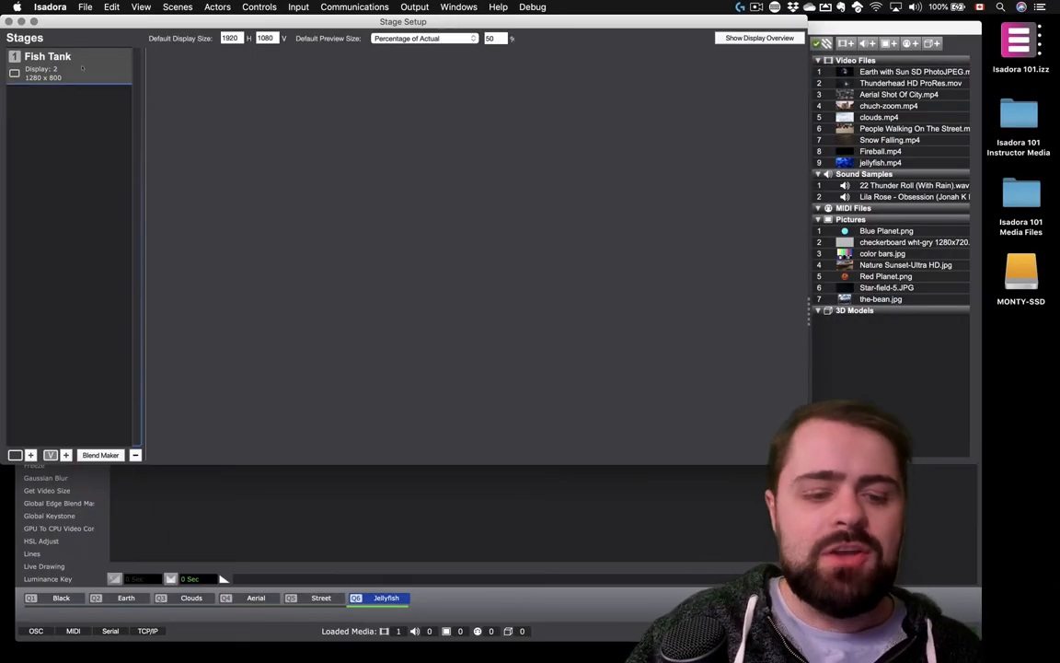
Delete the Fish Tank 2 stage with the minus button, leaving only Fish Tank.
{"action": "left_click", "coordinate": [70, 66]}
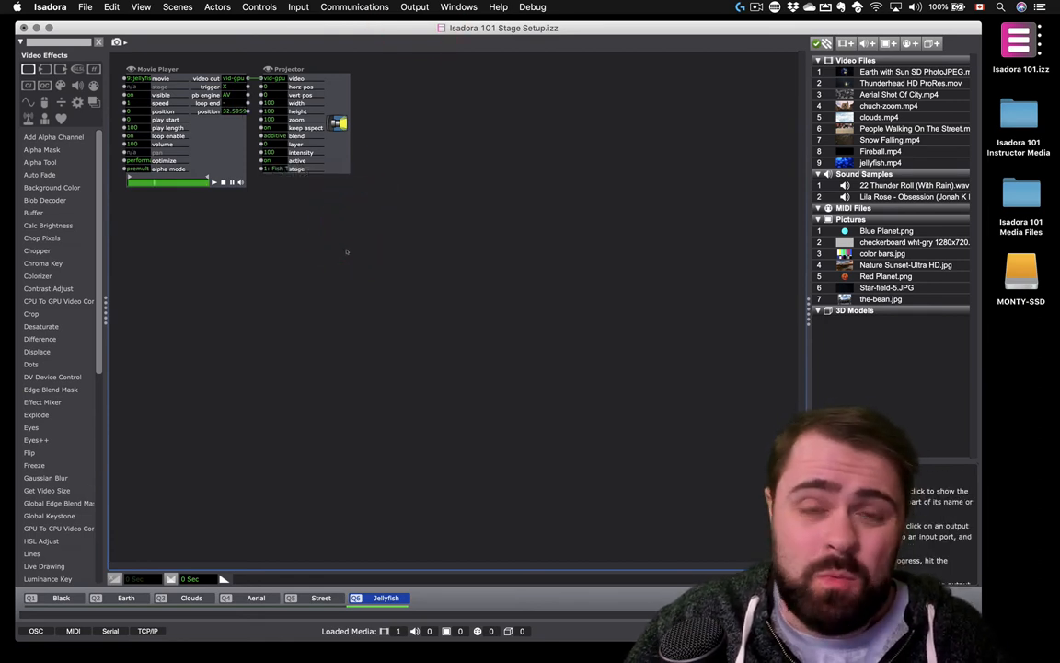
Show Stages so the jellyfish video plays on the projector as Display 2.
{"action": "left_click", "coordinate": [414, 8]}
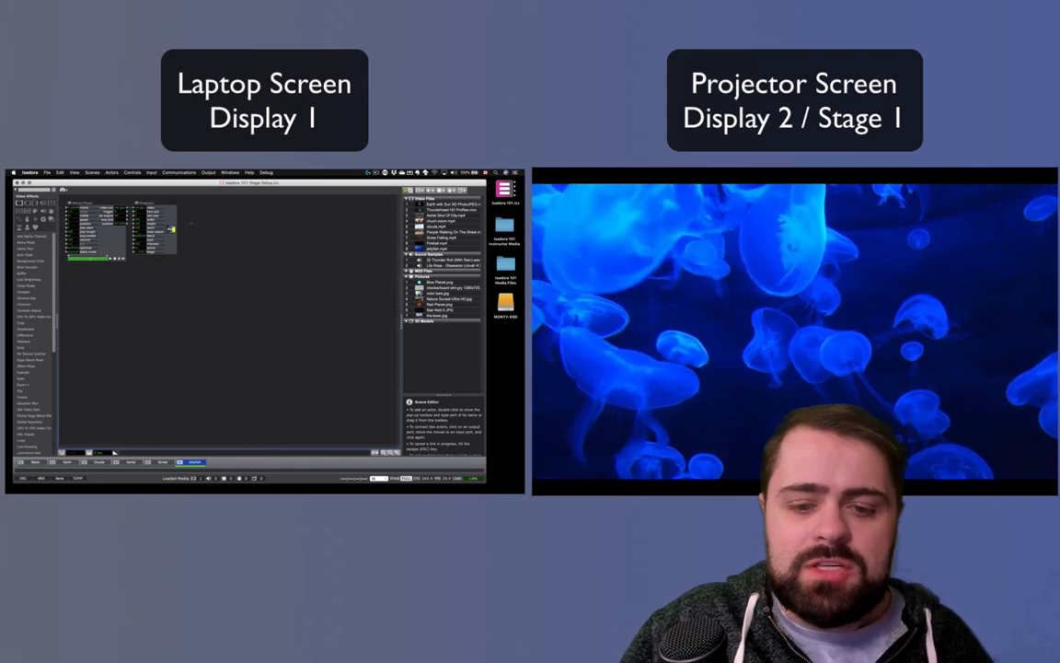
Force the stage preview so the jellyfish output appears in a floating window on the laptop.
{"action": "left_click", "coordinate": [207, 173]}
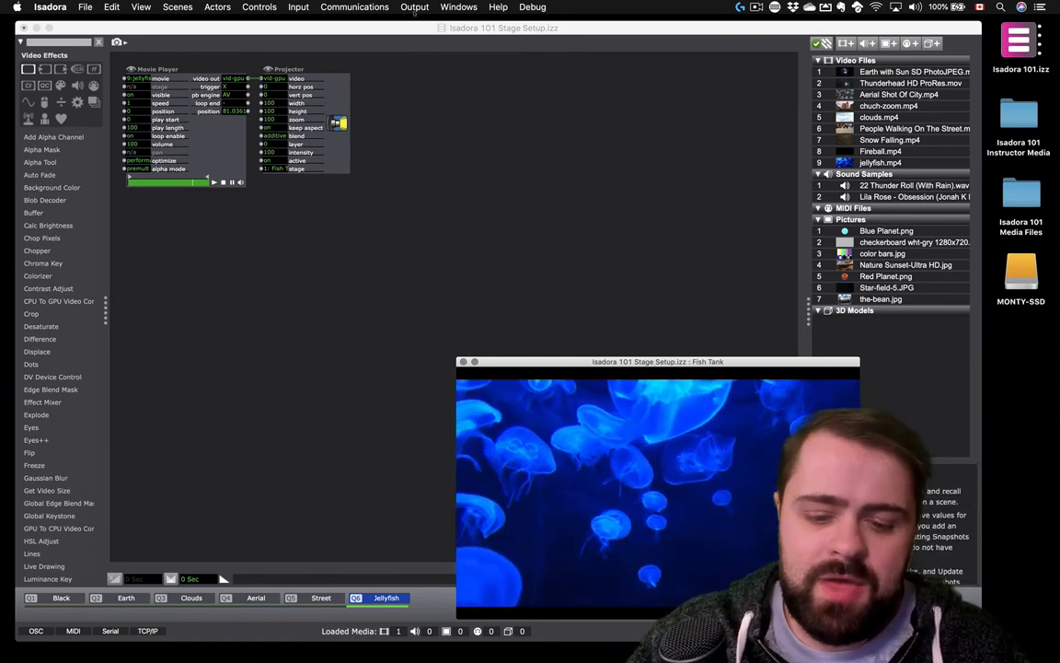
In Stage Setup, tick Force On for the Fish Tank preview and edit the Default Preview Size percentage.
{"action": "left_click", "coordinate": [414, 8]}
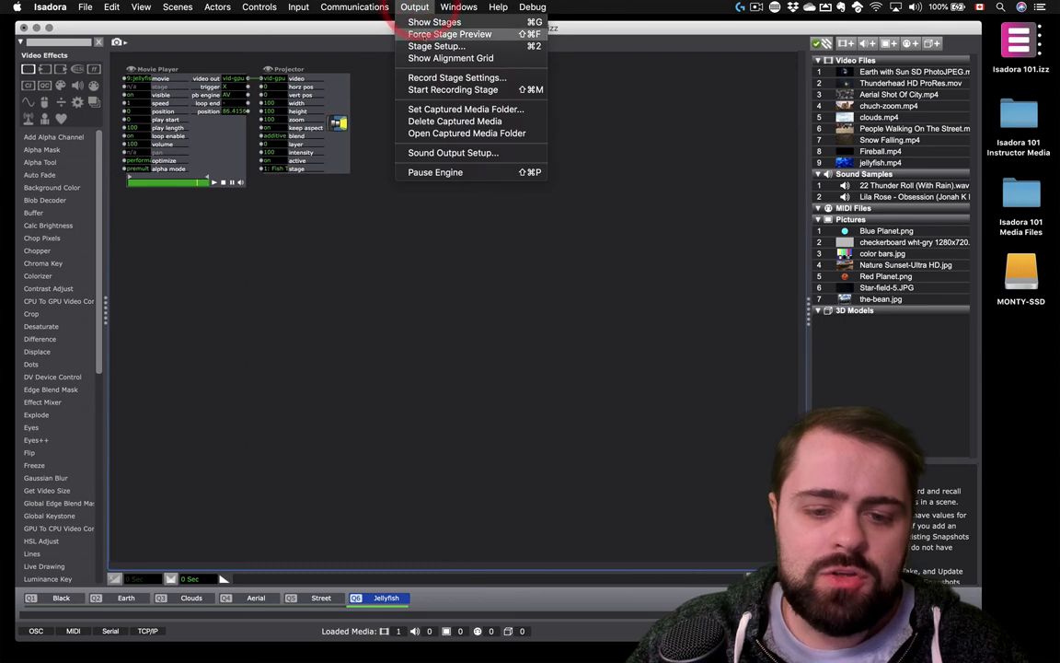
{"action": "left_click", "coordinate": [436, 46]}
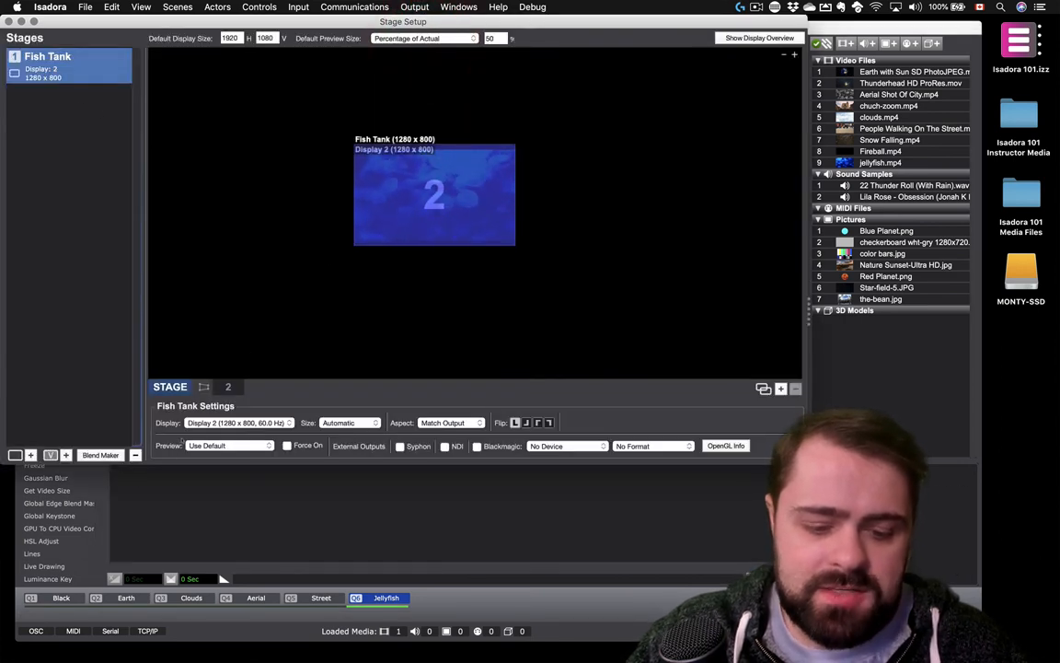
{"action": "left_click", "coordinate": [287, 447]}
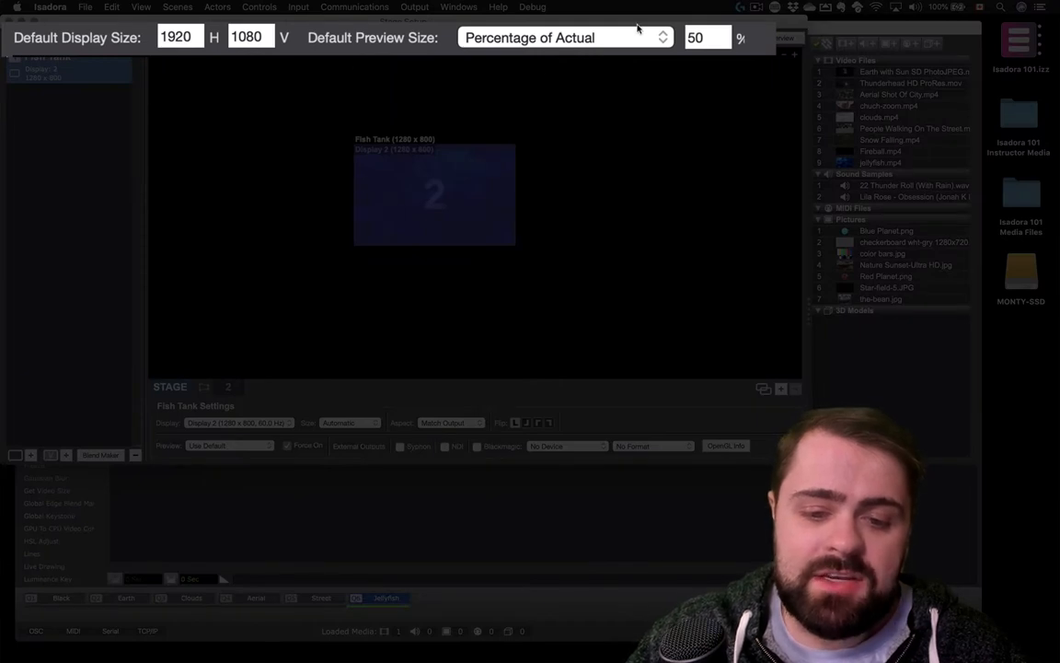
{"action": "left_click", "coordinate": [492, 37]}
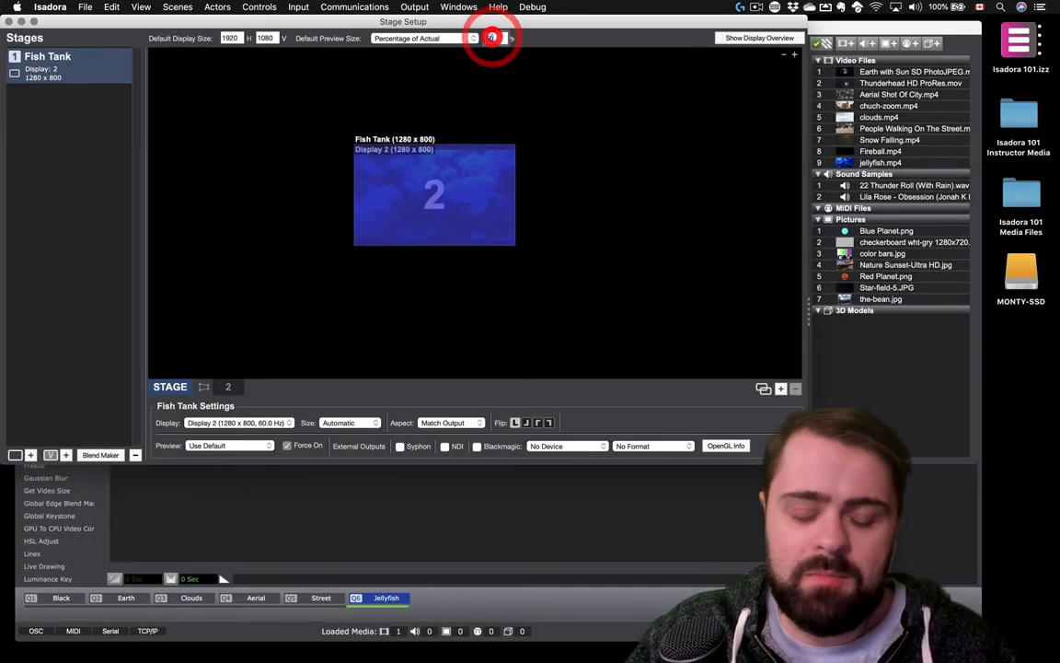